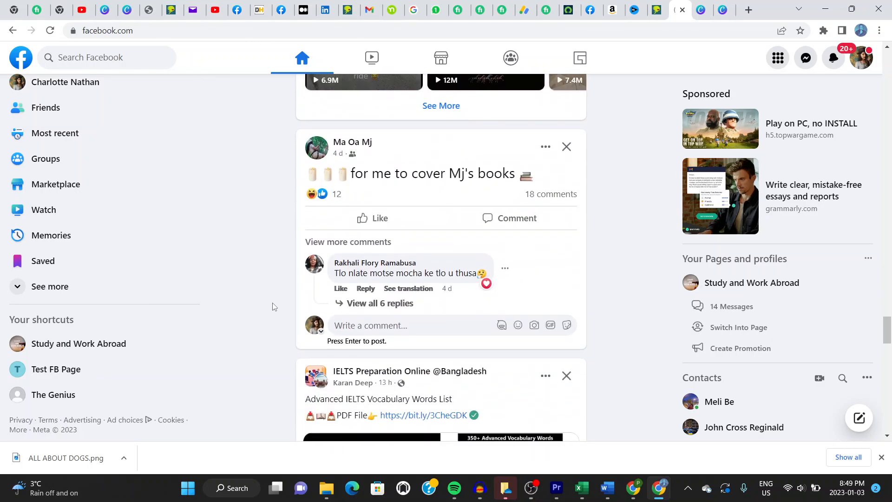
Scroll through the home feed, then reload it from the Home icon.
scroll("down", 3)
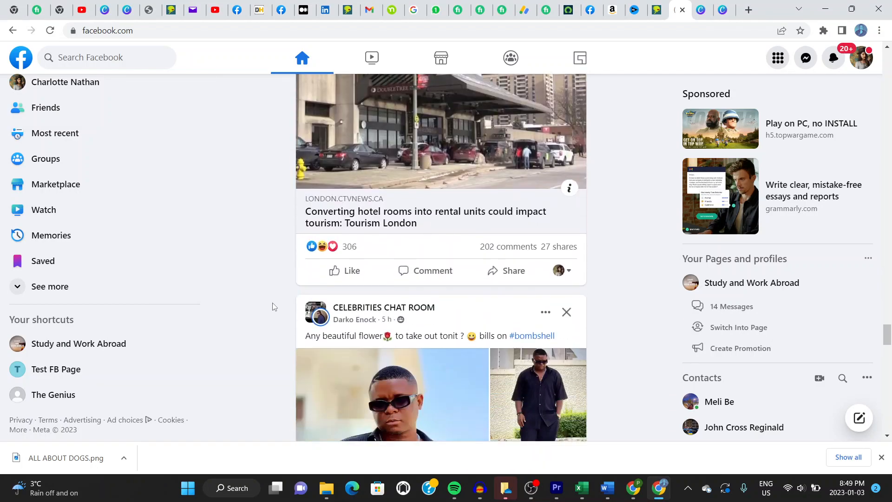
scroll("down", 3)
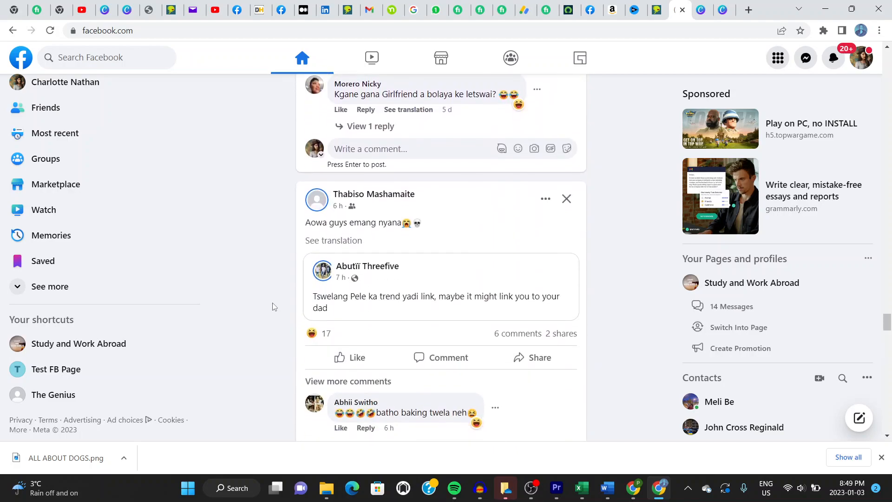
scroll("down", 3)
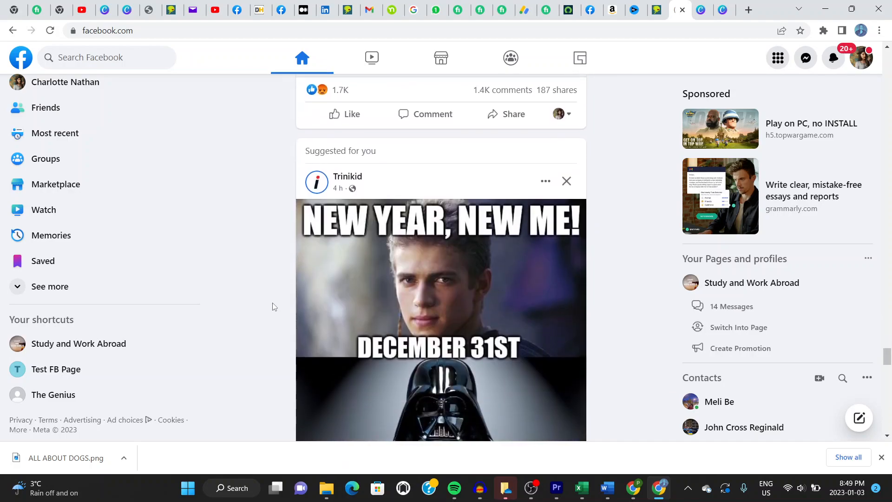
scroll("down", 3)
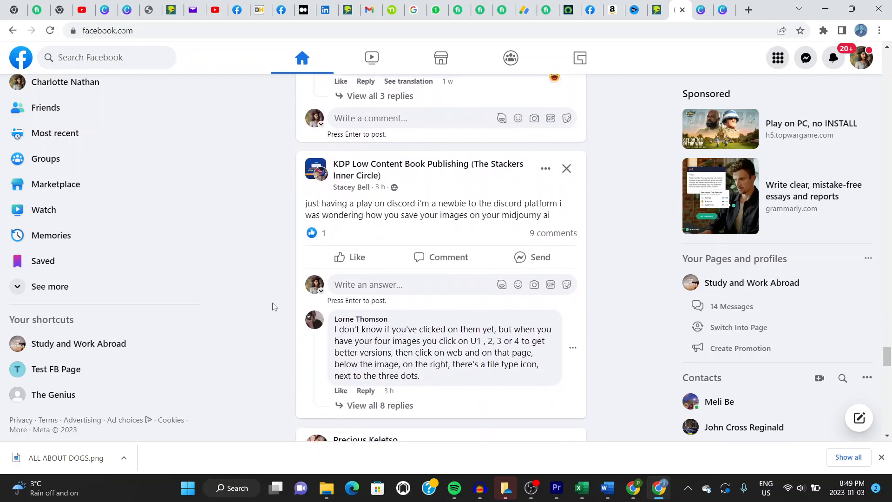
scroll("down", 3)
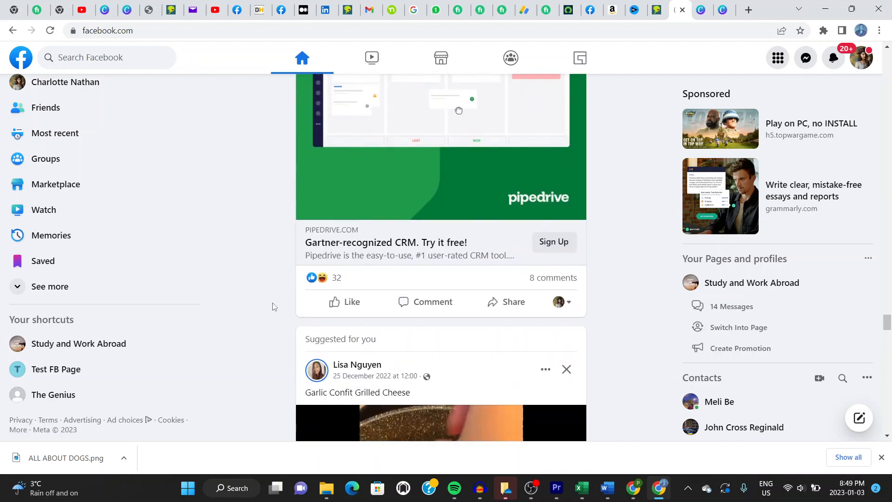
scroll("down", 3)
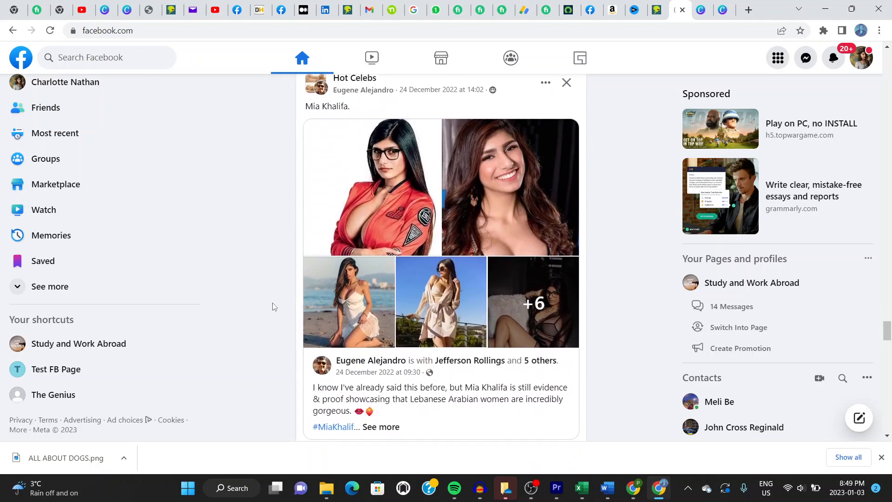
scroll("down", 3)
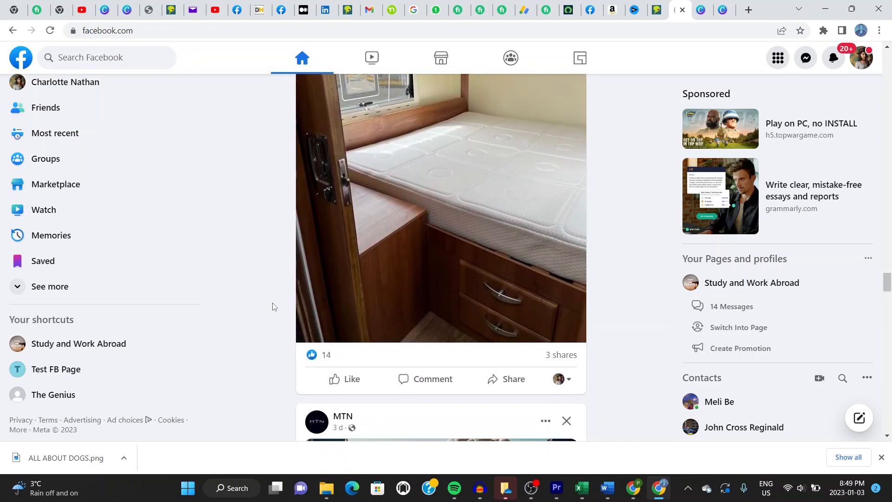
scroll("down", 3)
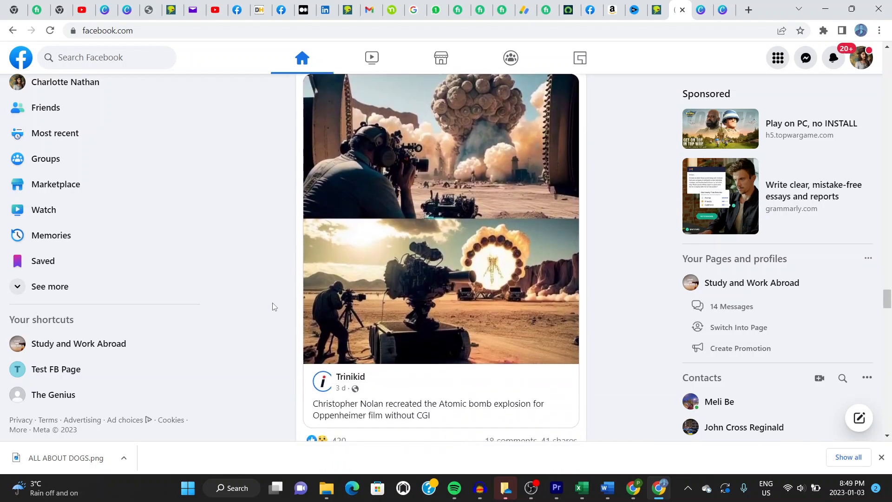
scroll("down", 3)
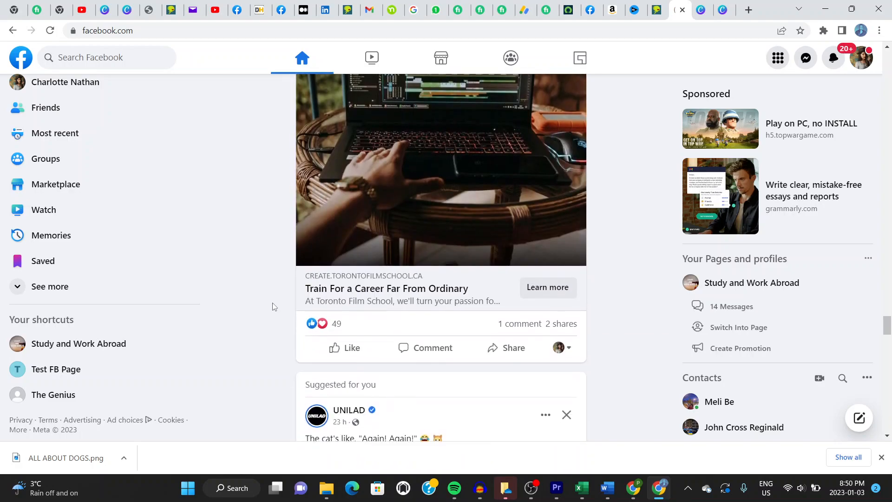
scroll("down", 3)
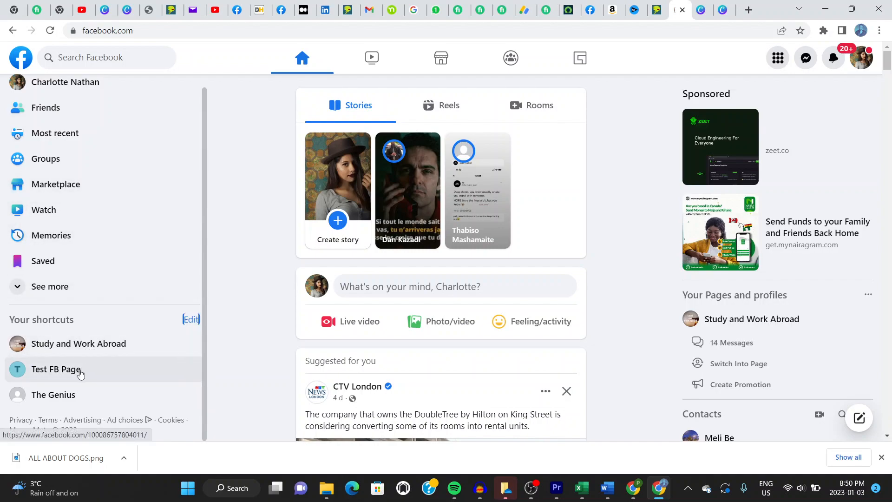
mouse_move(278, 186)
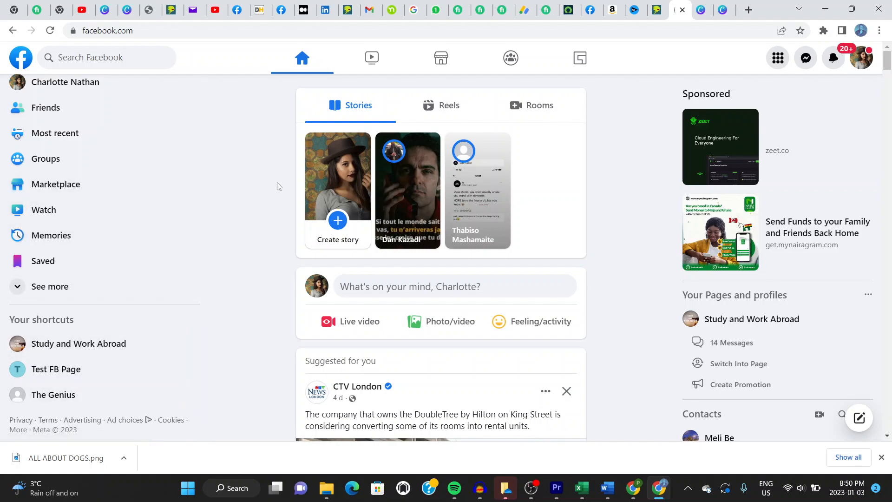
mouse_move(301, 57)
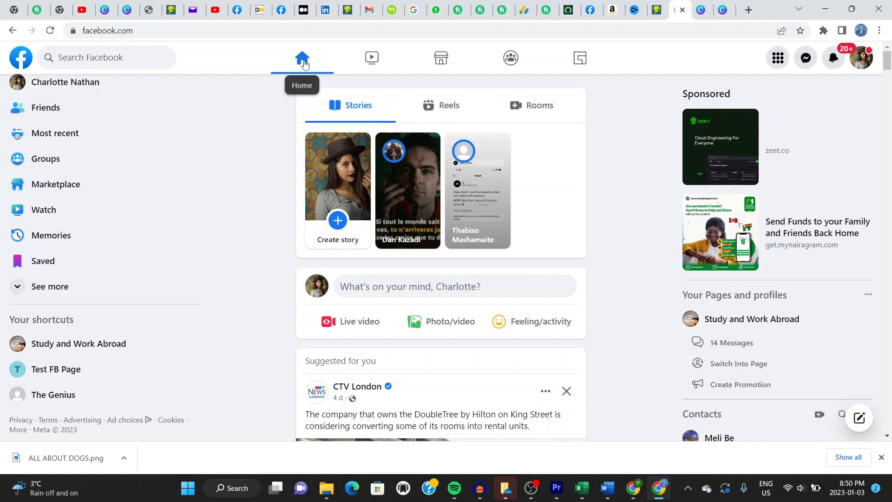
left_click(301, 58)
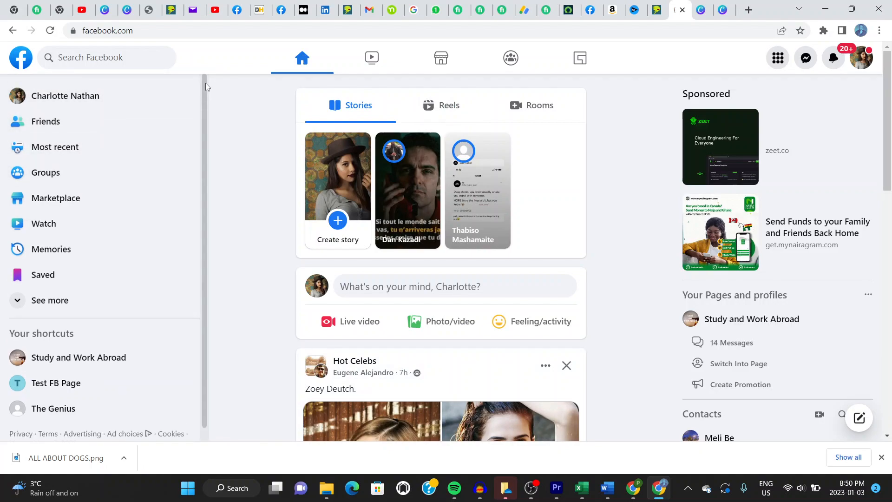
mouse_move(49, 300)
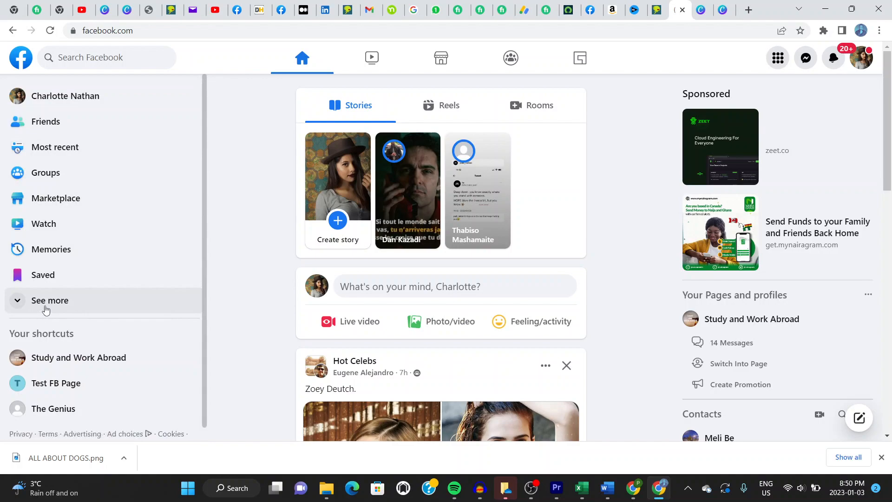
Expand the sidebar's full feature list with See more and choose Pages.
left_click(51, 300)
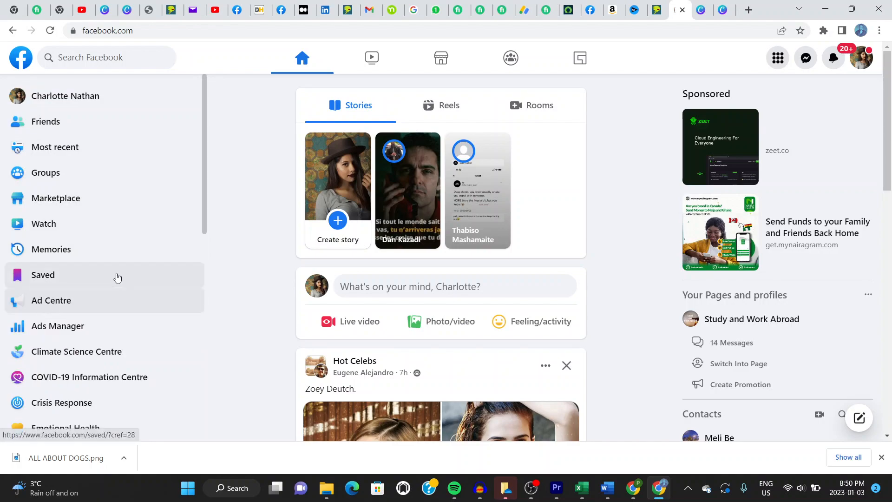
scroll("down", 3)
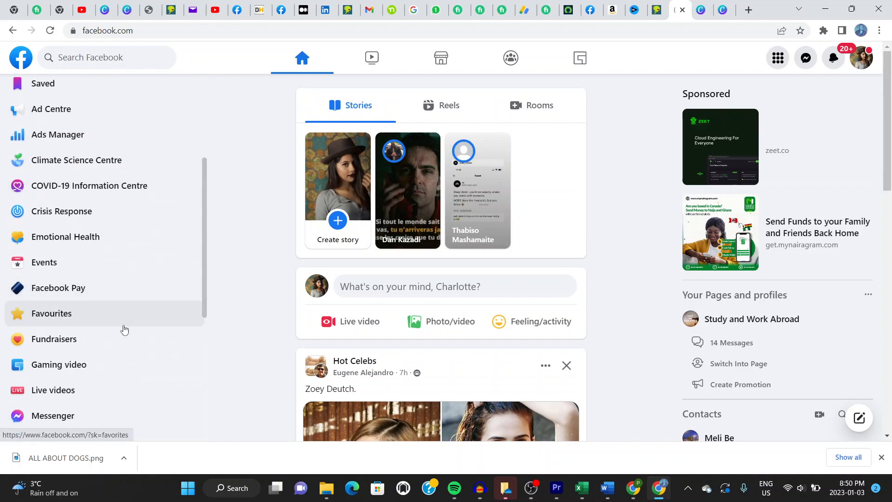
scroll("down", 3)
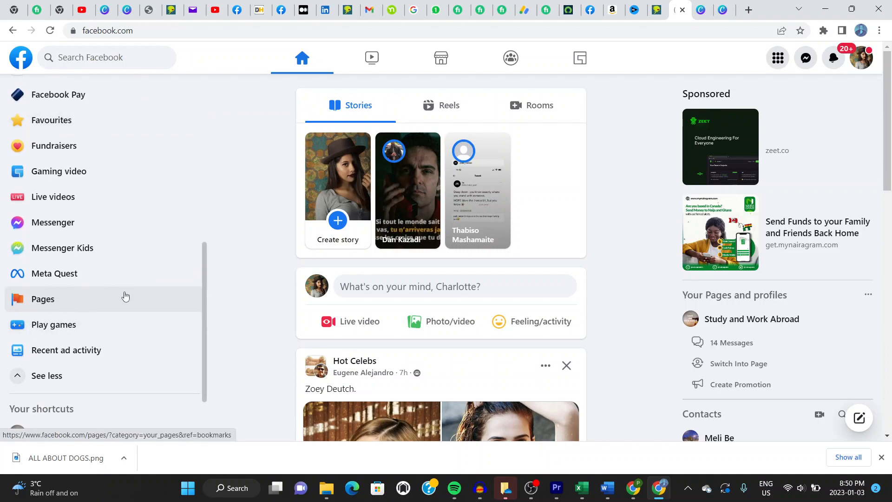
scroll("down", 3)
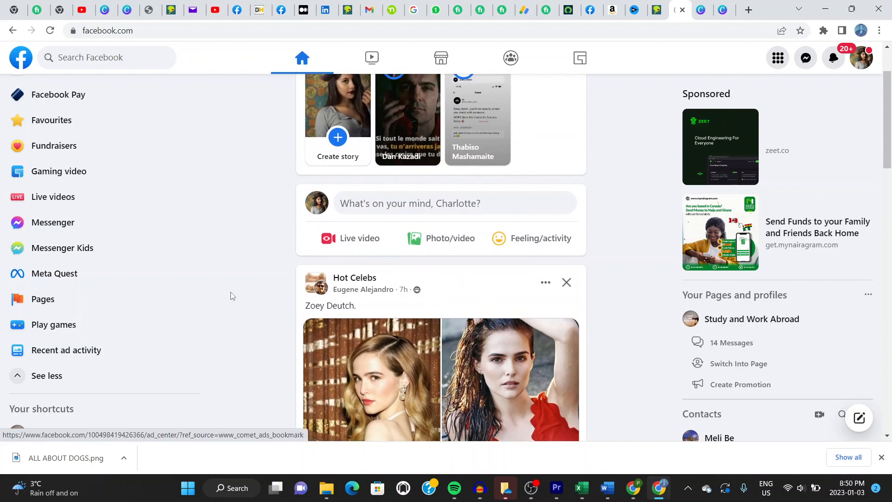
scroll("down", 3)
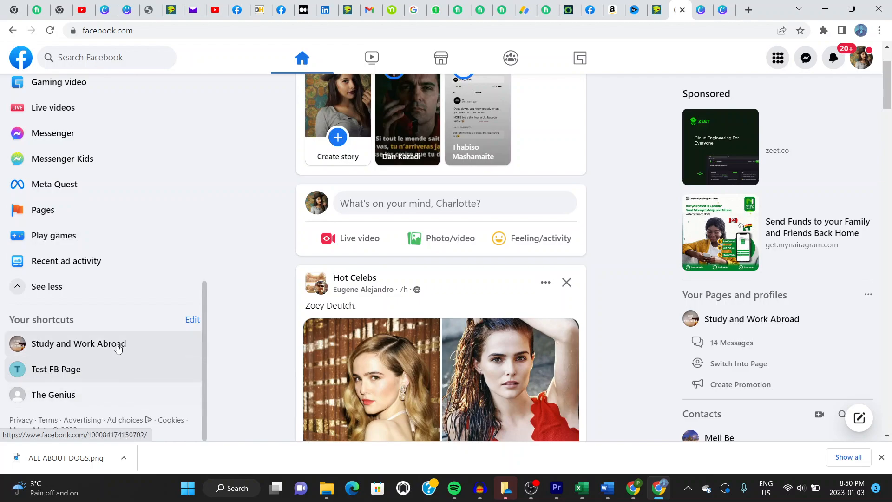
mouse_move(43, 209)
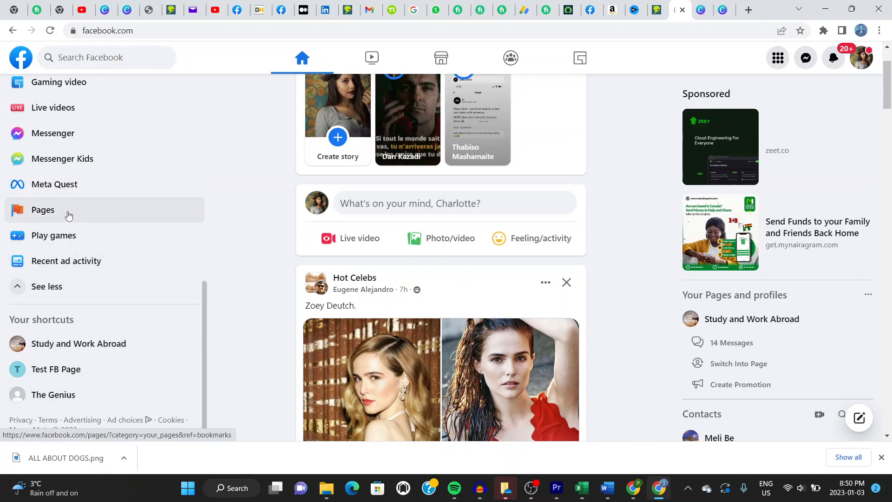
left_click(42, 210)
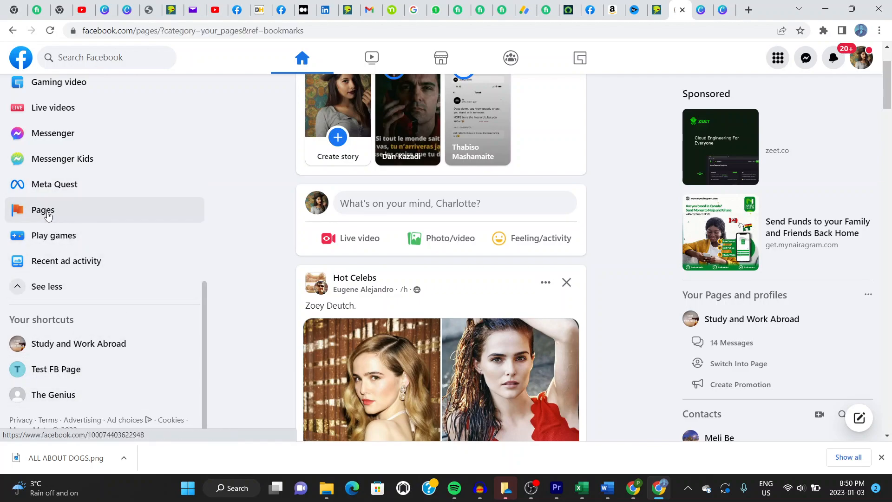
Load the Pages you manage list showing Test FB Page, The Genius, Study and Work Abroad.
left_click(42, 210)
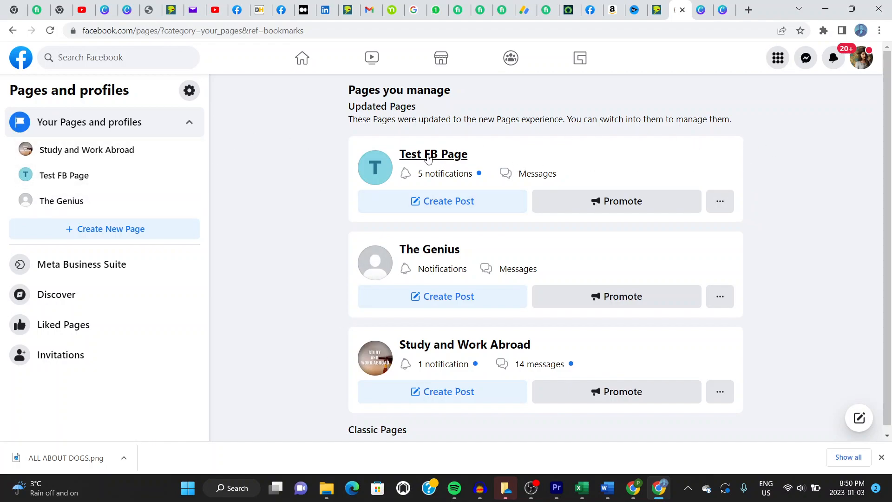
mouse_move(433, 154)
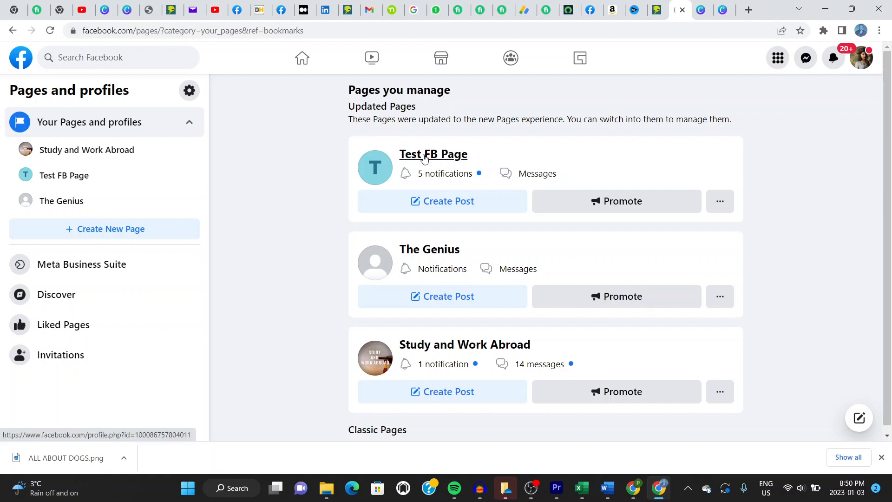
left_click(433, 153)
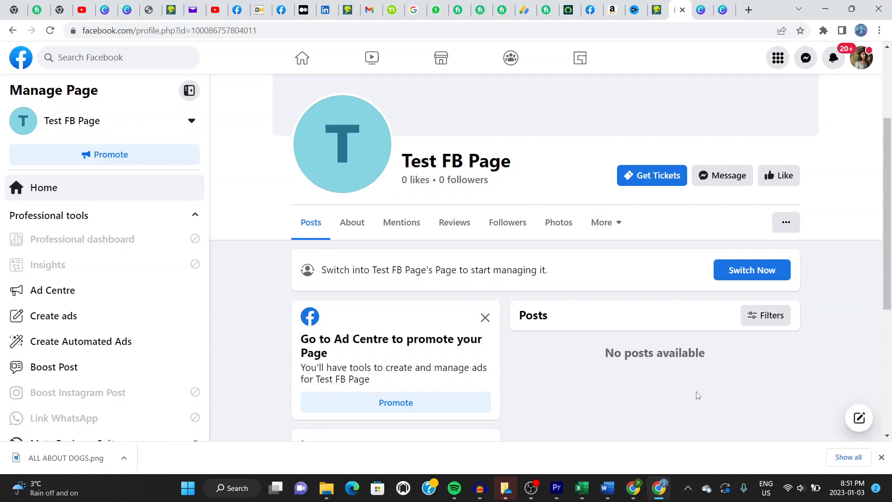
scroll("down", 3)
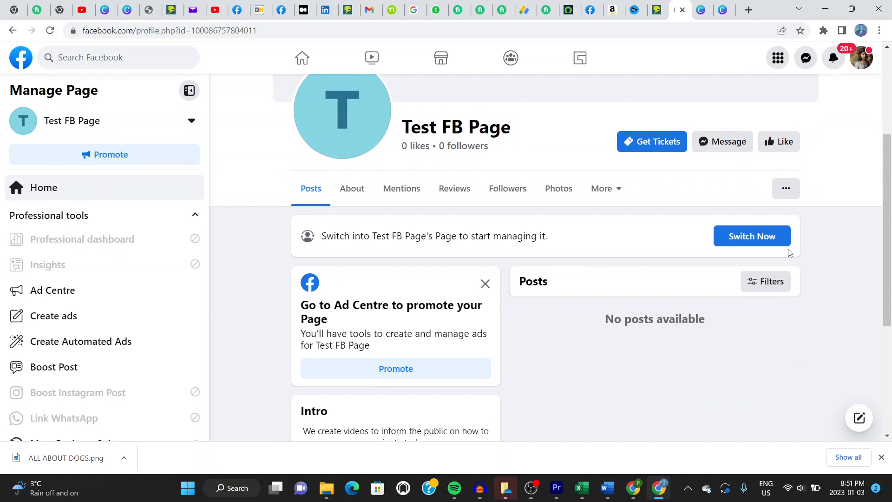
mouse_move(751, 236)
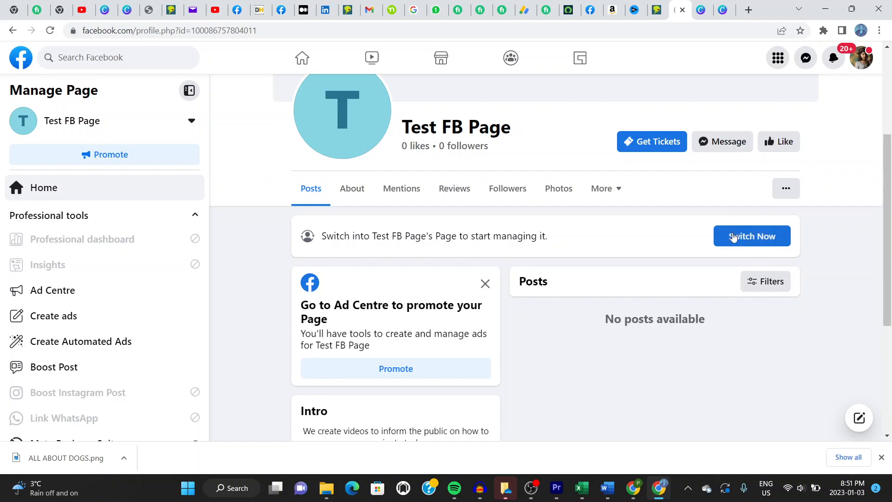
mouse_move(745, 235)
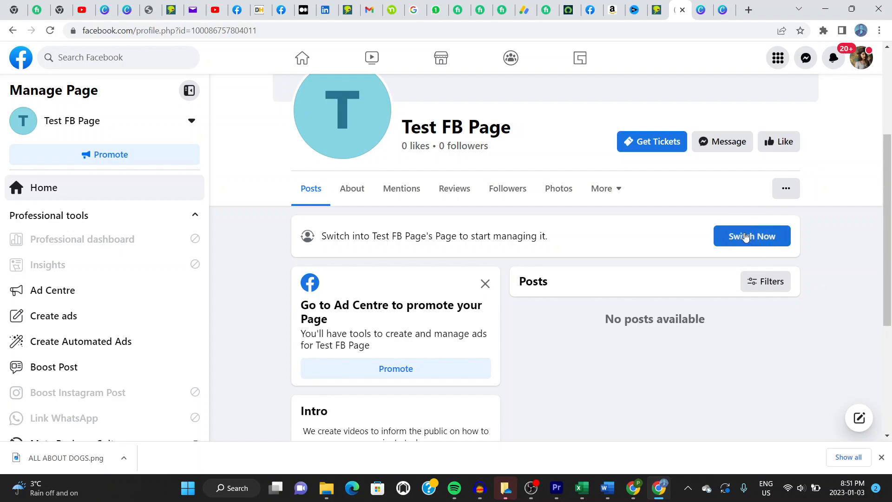
left_click(751, 236)
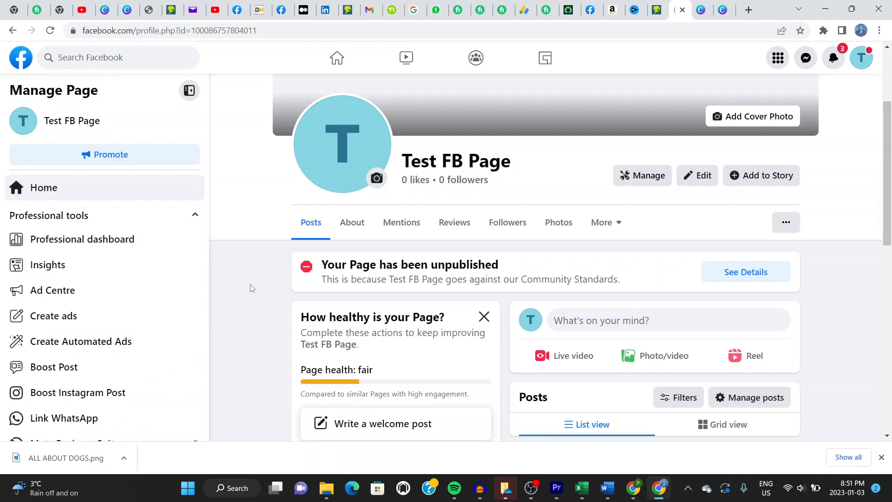
scroll("down", 3)
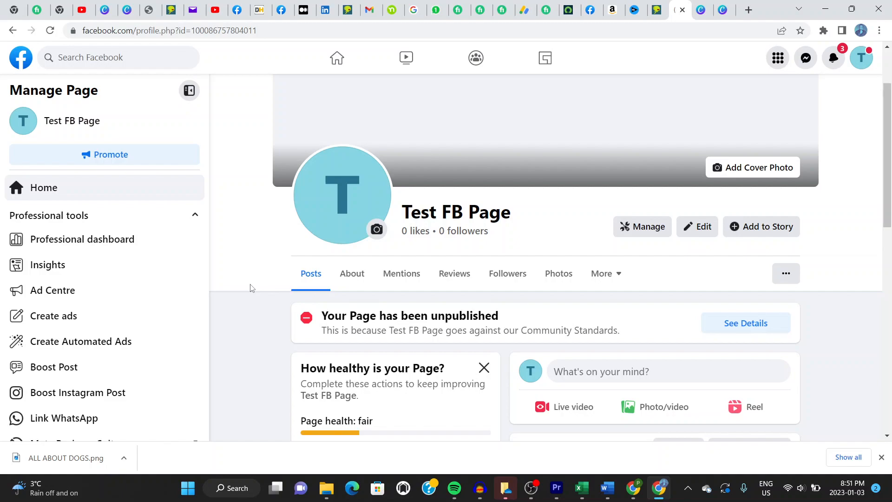
mouse_move(641, 226)
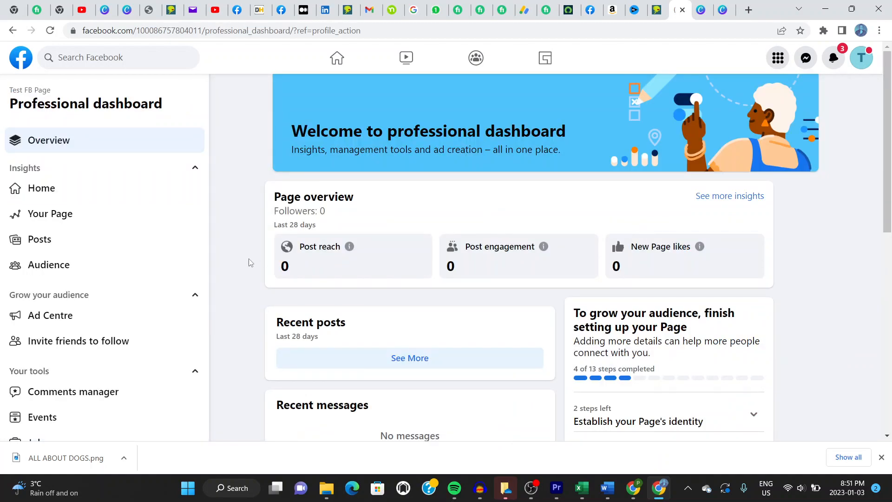
scroll("down", 3)
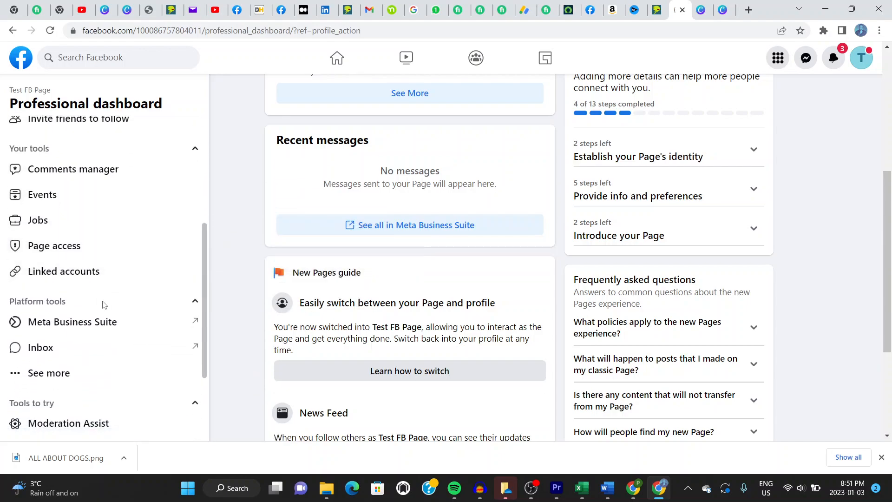
mouse_move(54, 246)
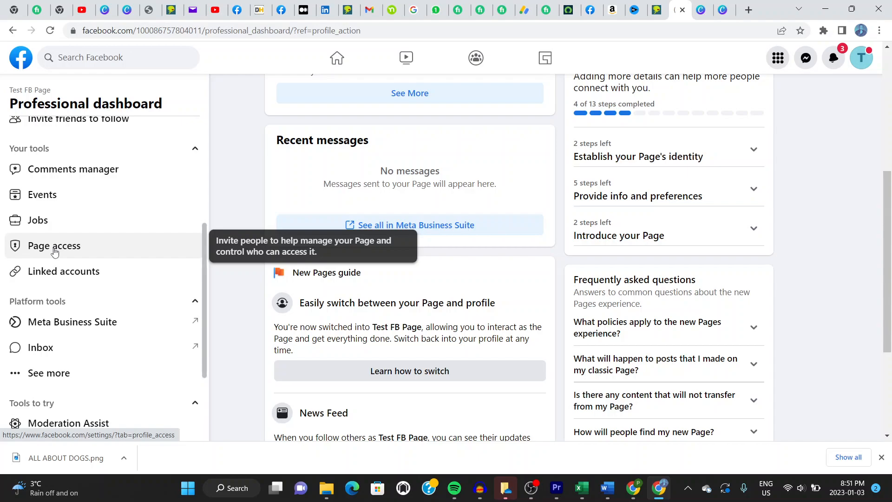
mouse_move(65, 249)
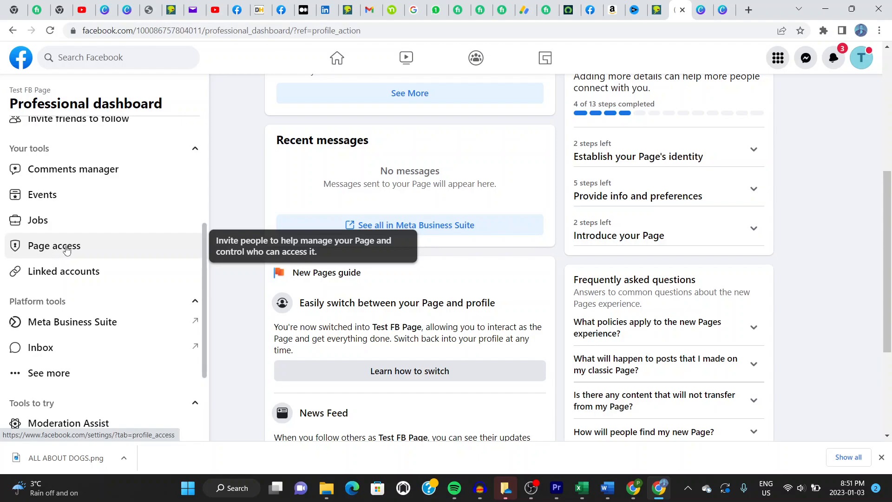
left_click(53, 245)
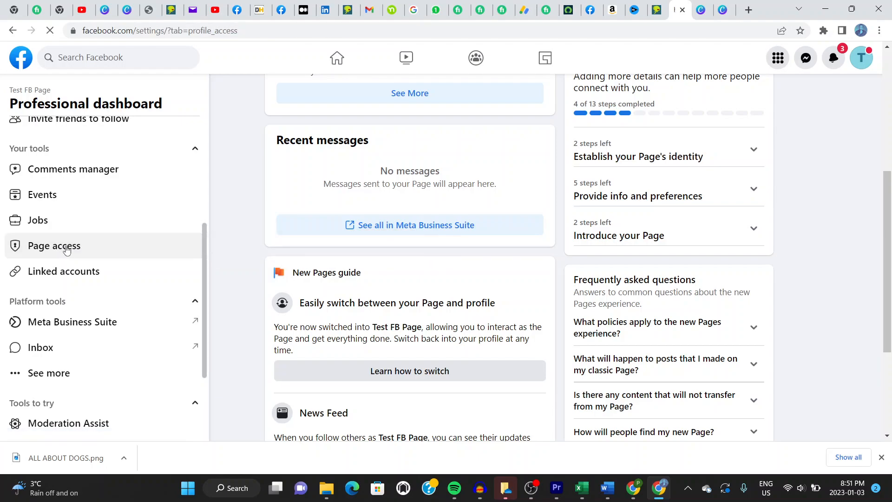
left_click(54, 245)
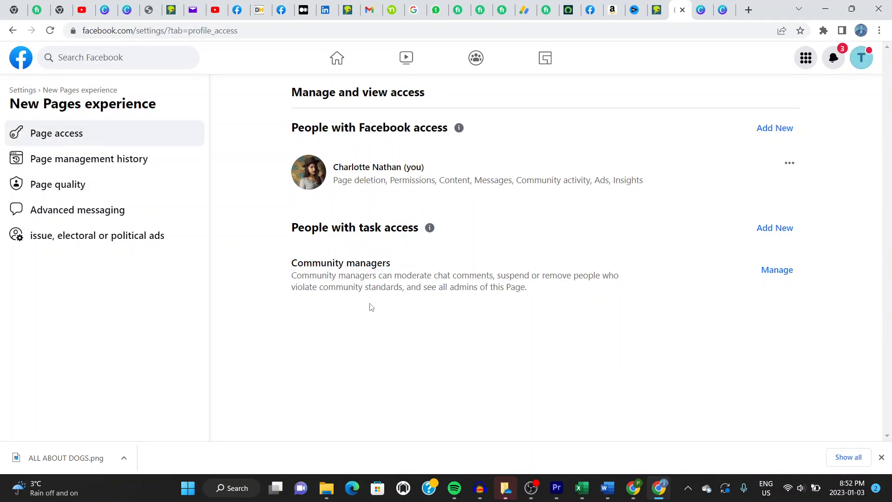
mouse_move(427, 259)
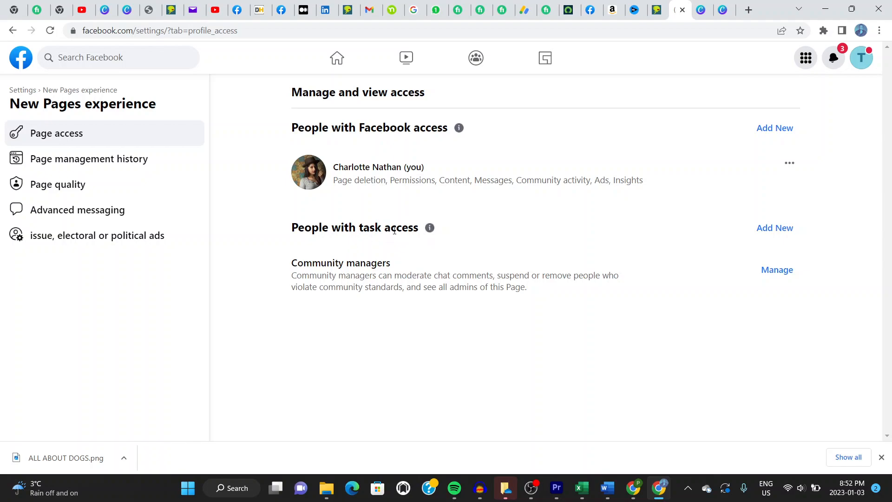
mouse_move(667, 254)
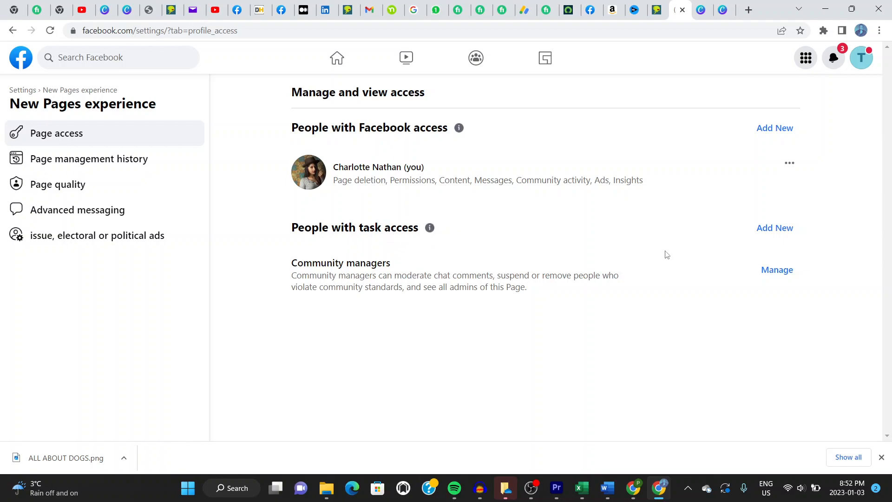
Start adding a new person under People with task access.
left_click(774, 227)
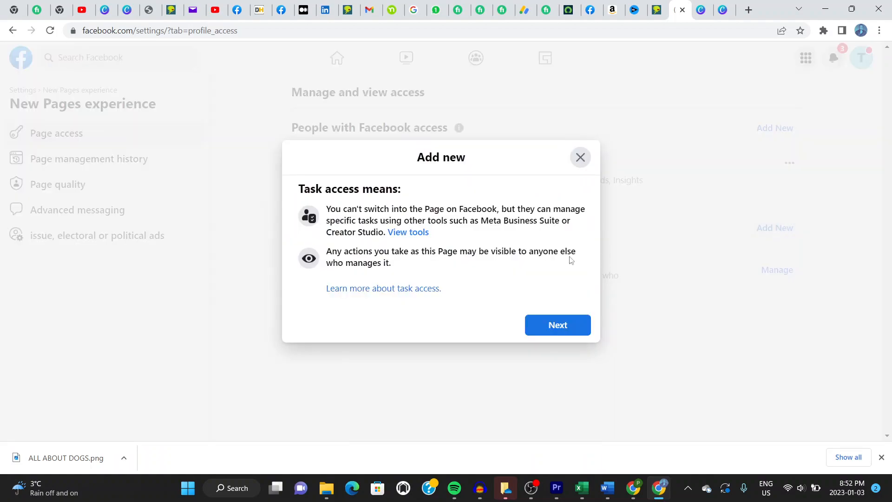
mouse_move(341, 206)
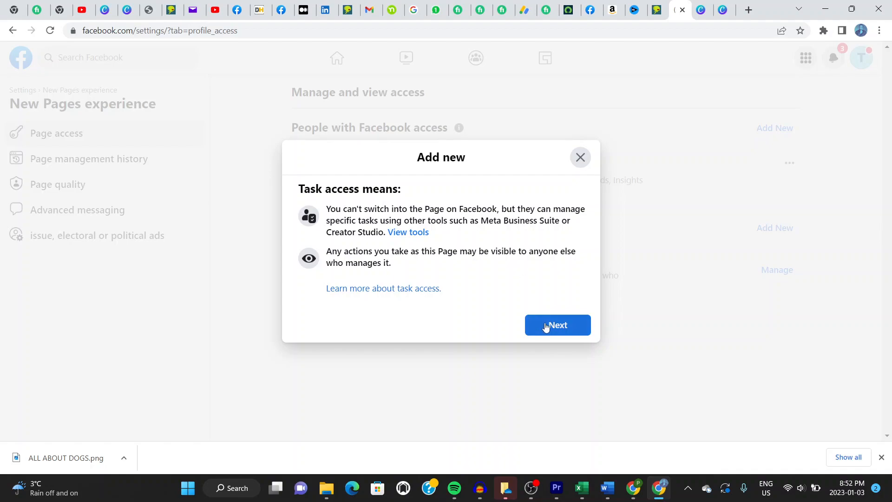
Continue past the explanation and search for 'john' among people to give task access.
left_click(556, 325)
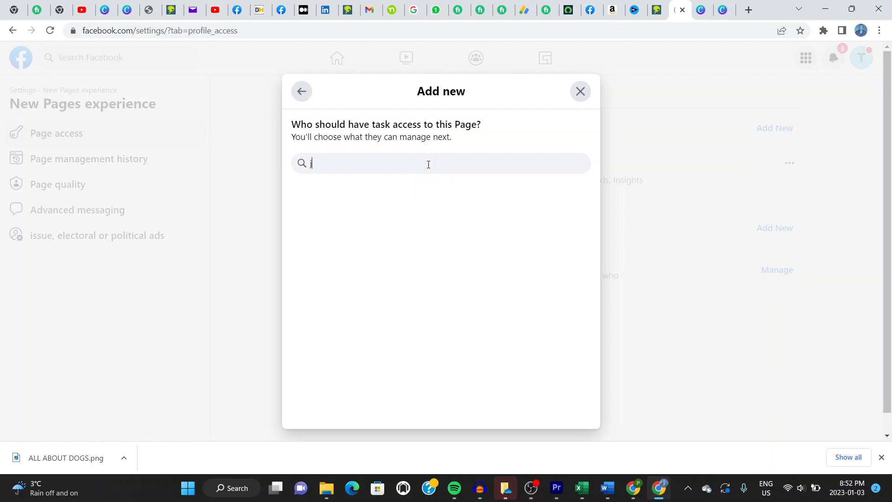
type("ohn")
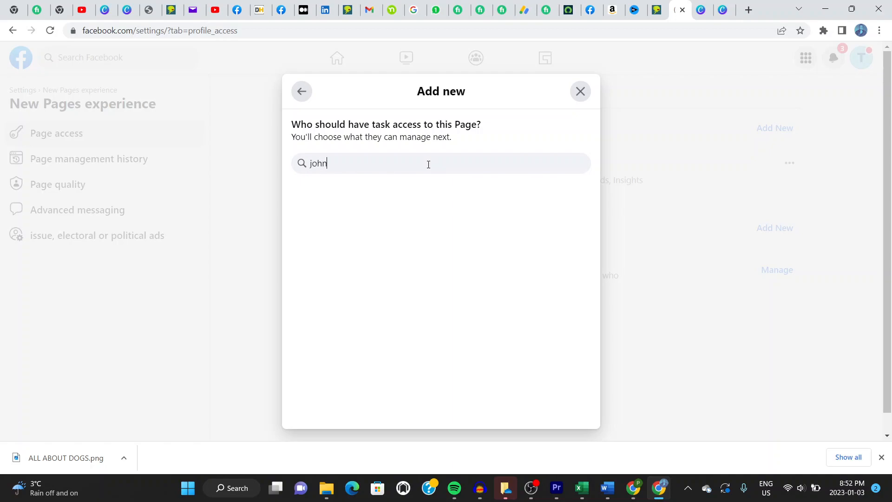
type("john")
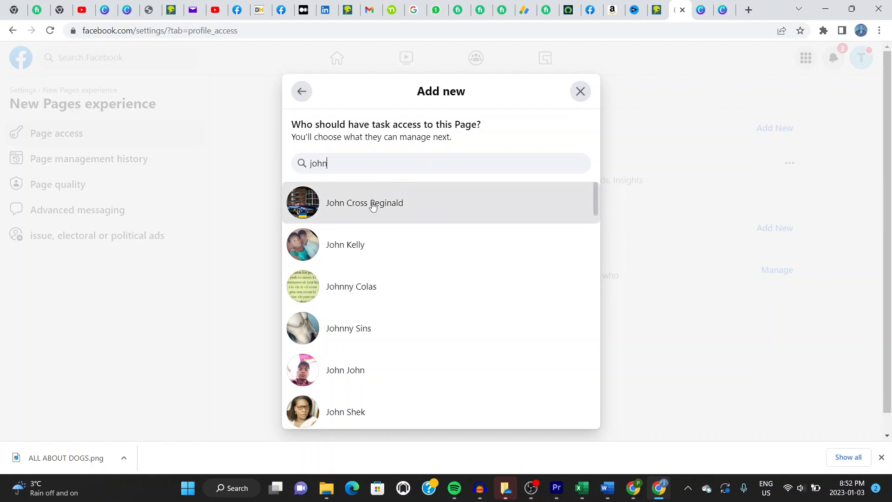
mouse_move(345, 244)
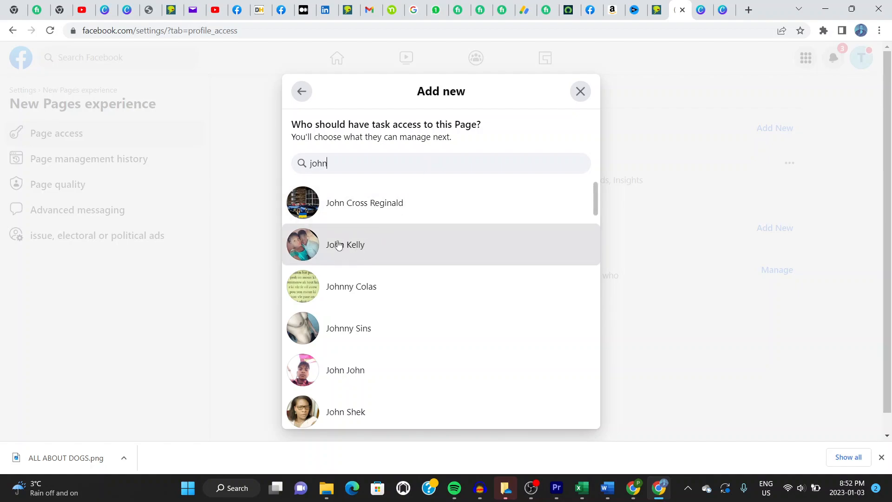
left_click(345, 245)
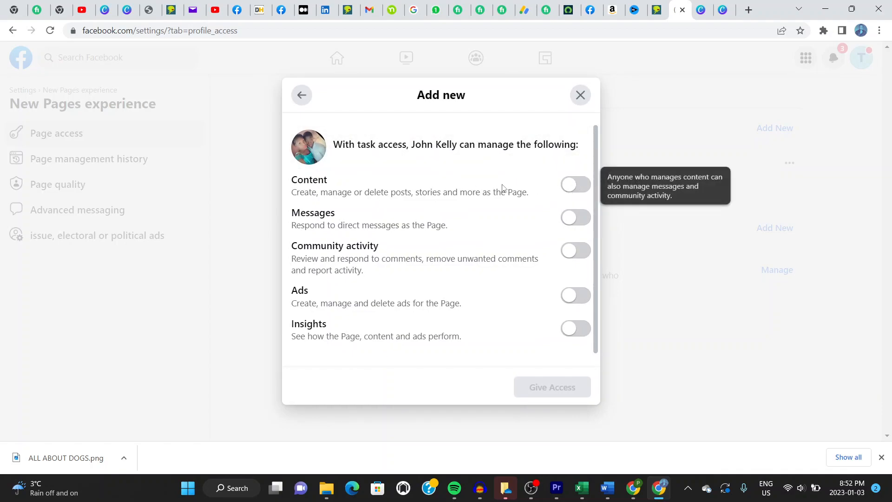
mouse_move(450, 230)
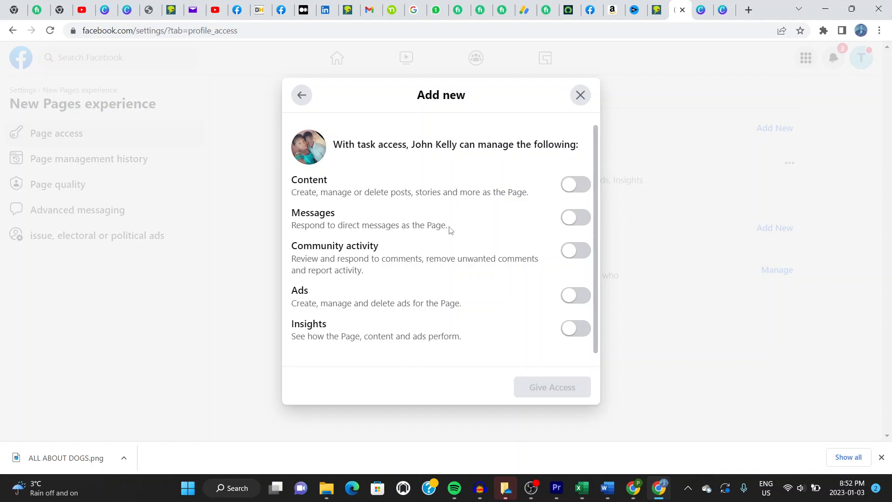
mouse_move(451, 223)
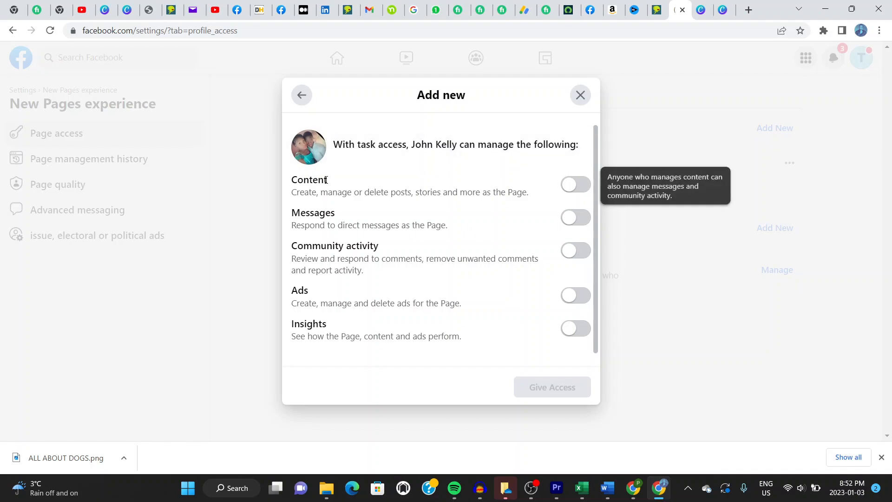
mouse_move(362, 248)
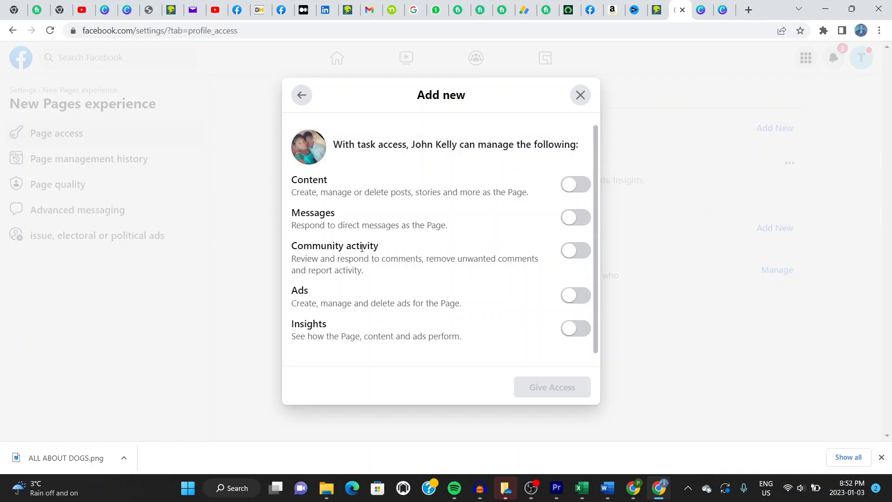
mouse_move(567, 275)
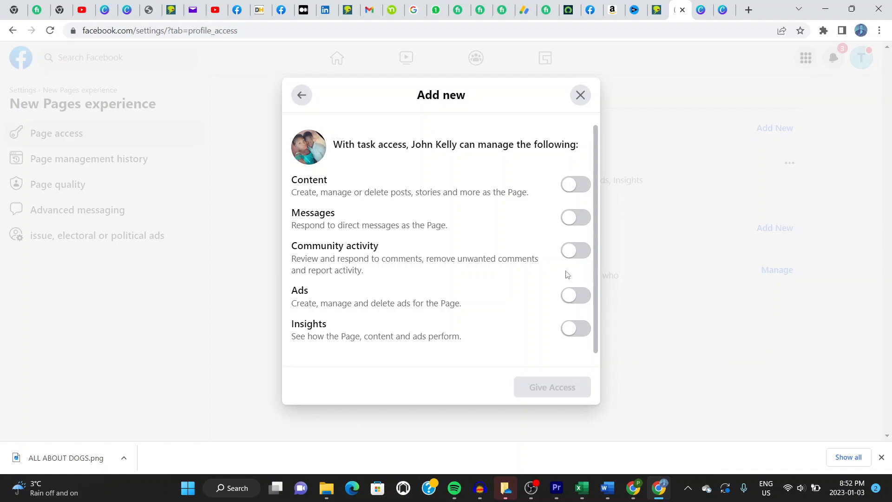
scroll("down", 3)
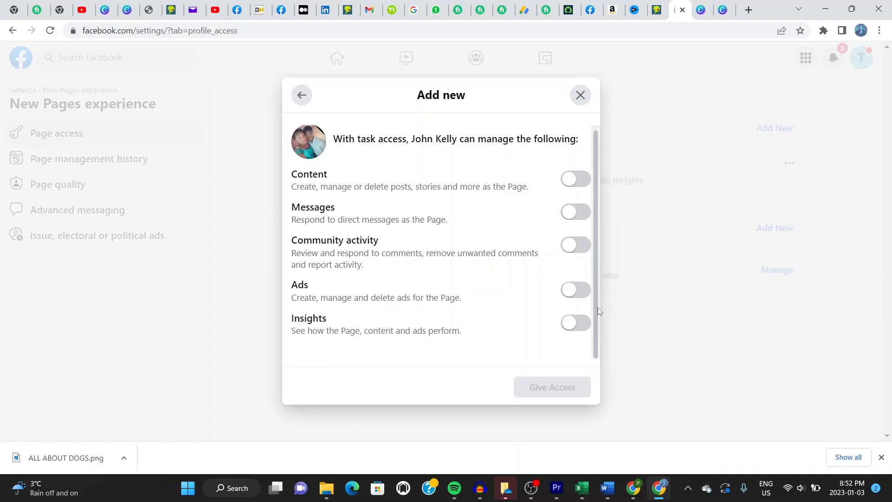
mouse_move(575, 179)
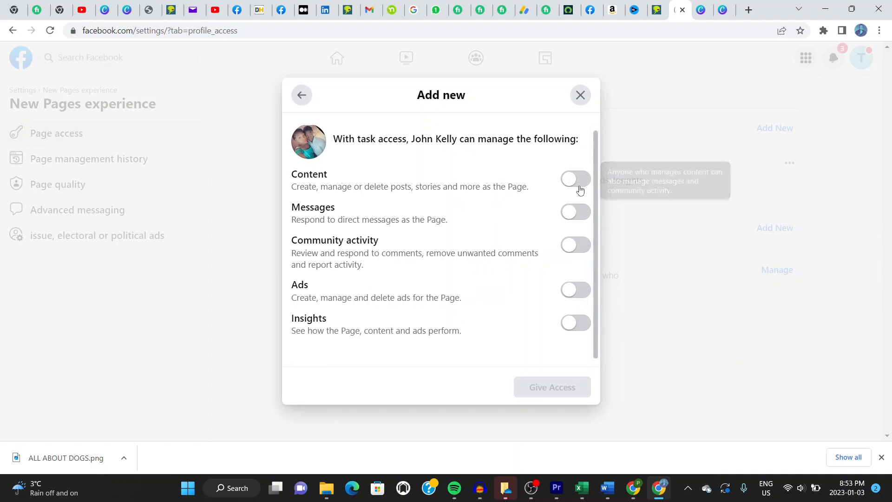
left_click(575, 179)
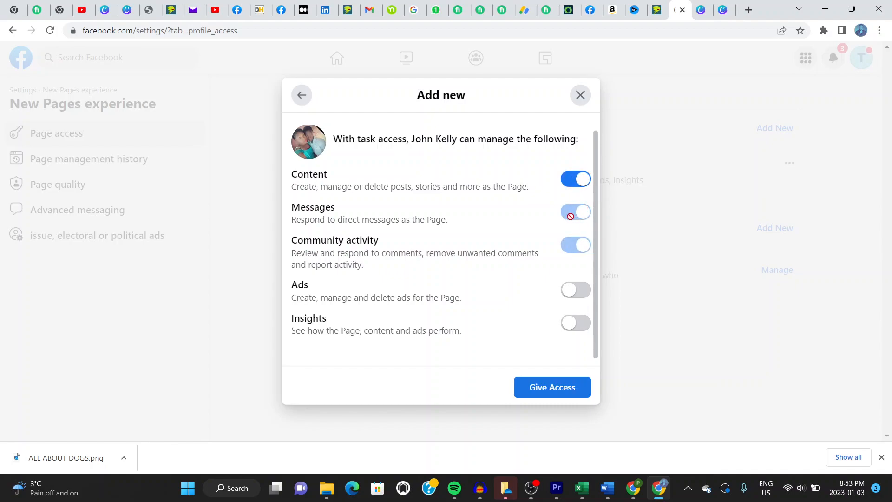
left_click(575, 290)
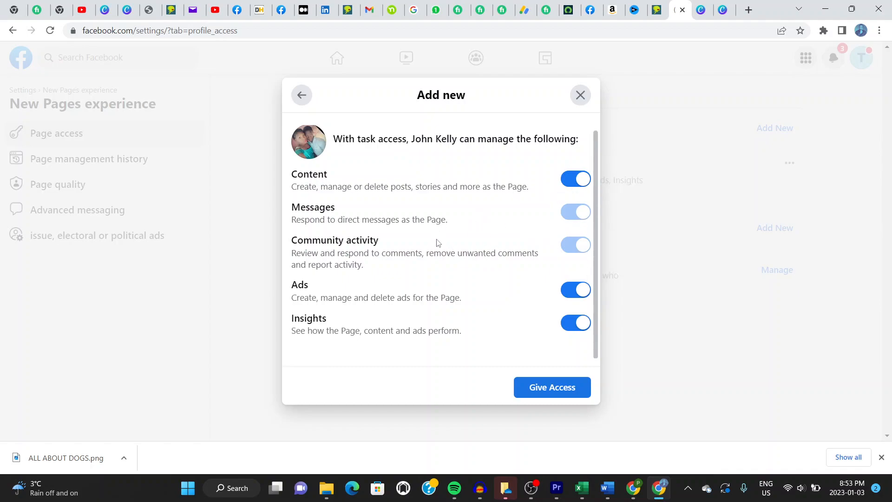
mouse_move(551, 387)
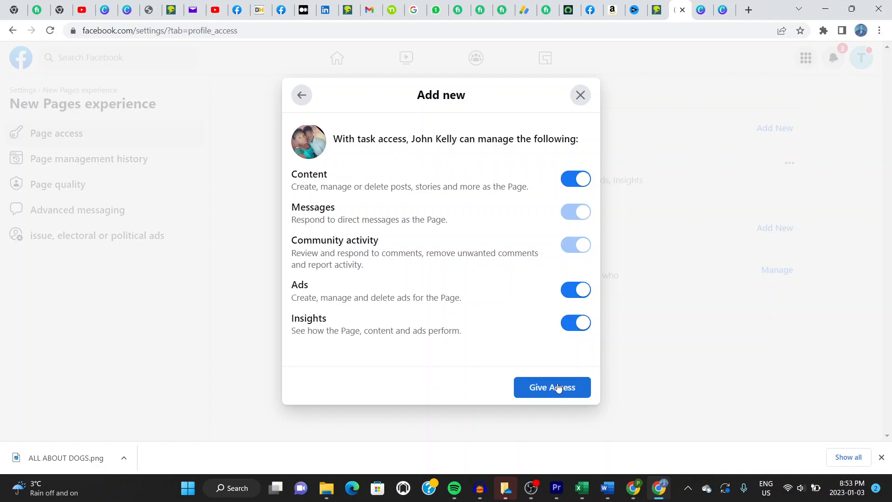
left_click(551, 386)
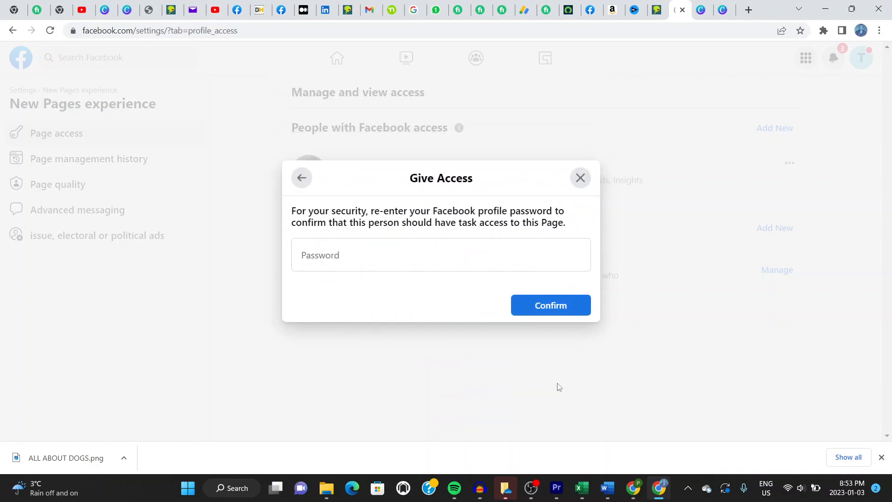
mouse_move(470, 333)
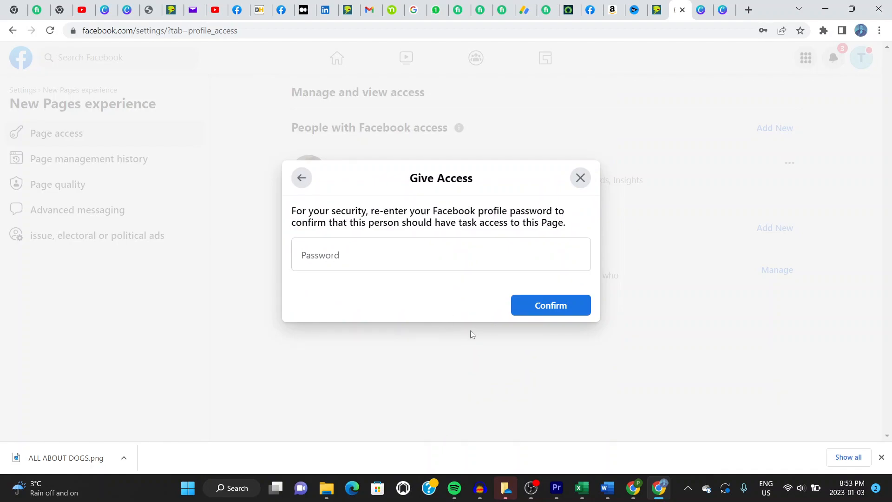
mouse_move(415, 379)
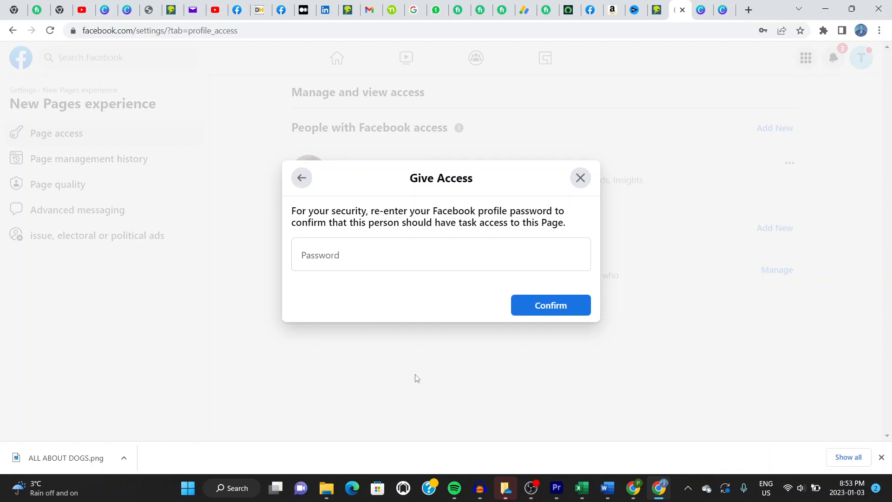
mouse_move(602, 210)
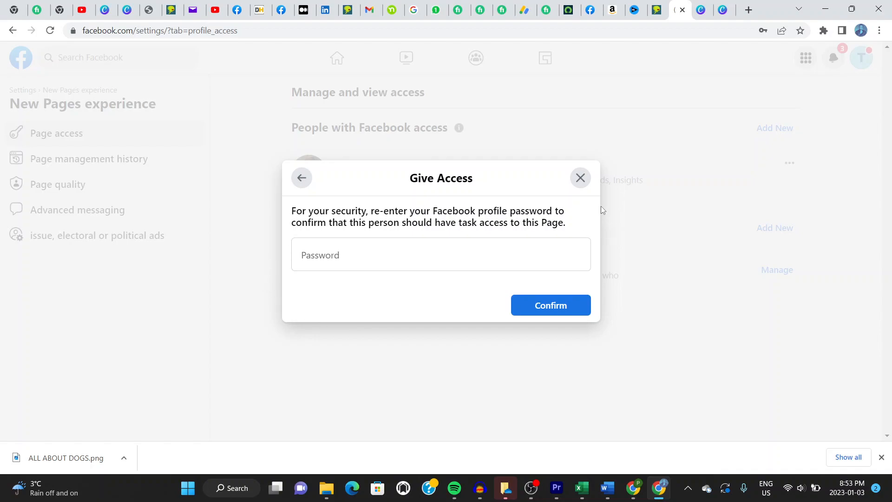
left_click(580, 177)
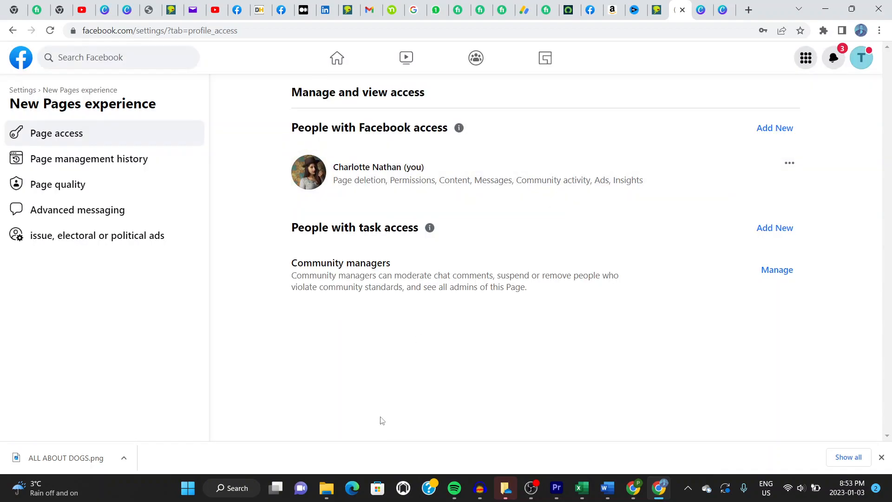